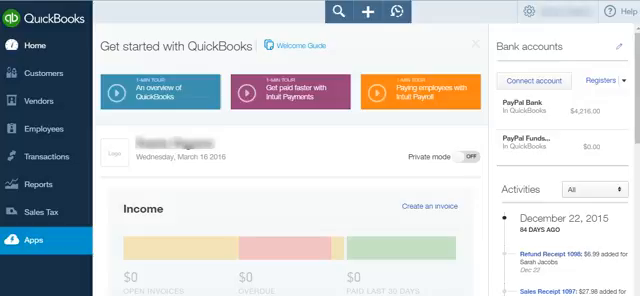
Go to Banking > Upload transactions to reach the Upload file screen.
click(45, 156)
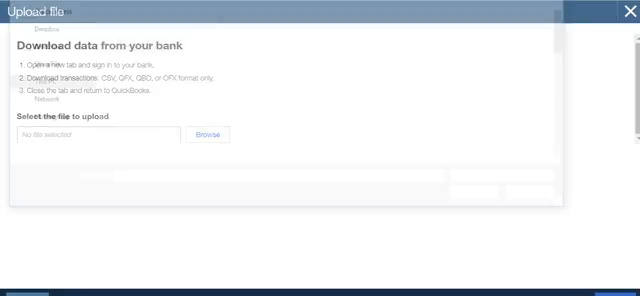
Choose Import File.csv from the computer as the bank file to upload.
click(207, 135)
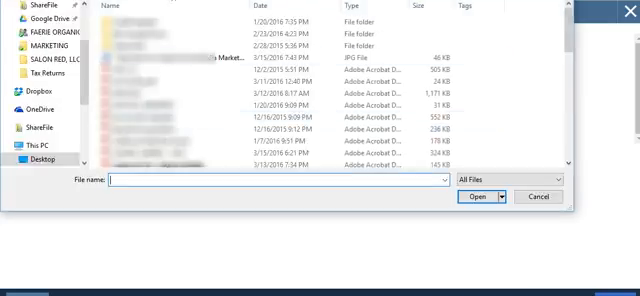
text(imp)
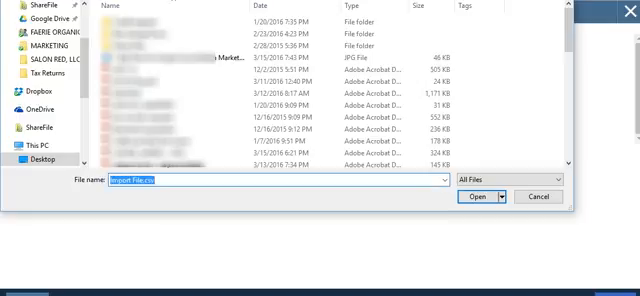
click(470, 197)
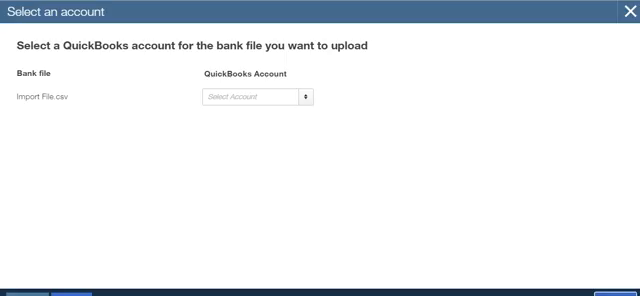
Assign the uploaded file to the PayPal Bank account.
click(253, 96)
text(PayPal Bank)
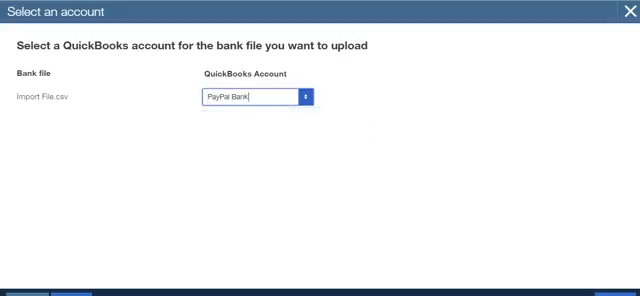
click(299, 97)
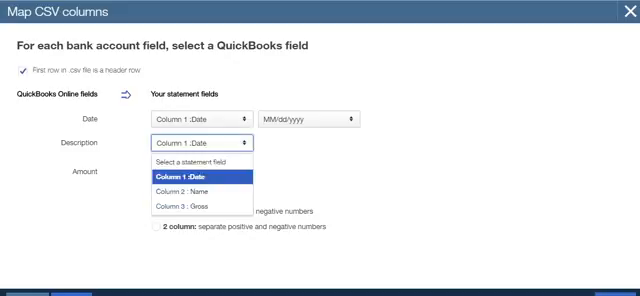
Map Description to Column 2: Name, keeping Date as Column 1 (MM/dd/yyyy).
click(190, 190)
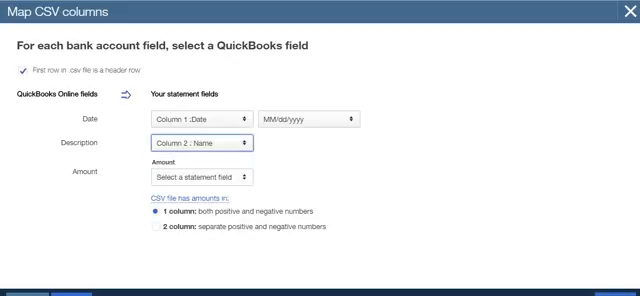
click(205, 177)
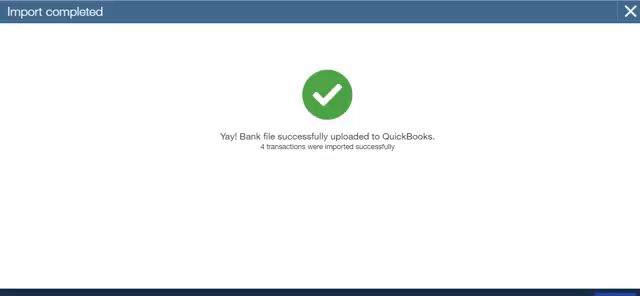
Close the import and expand the first $9.99 Dropbox transaction in For Review.
click(627, 11)
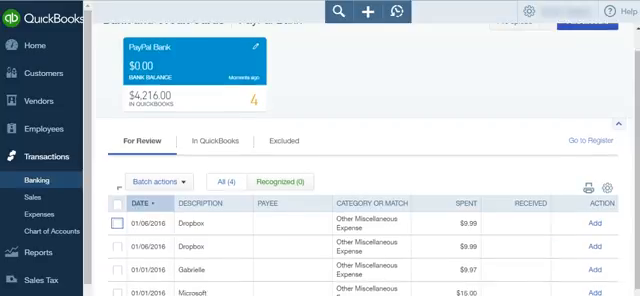
scroll(down, 3)
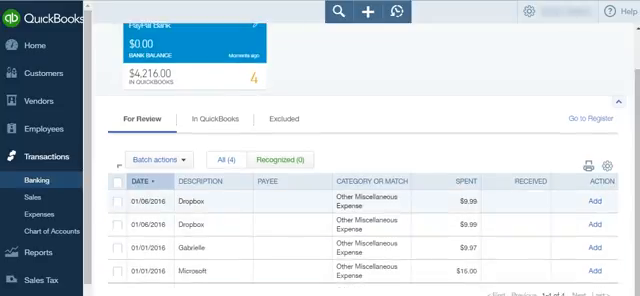
click(192, 198)
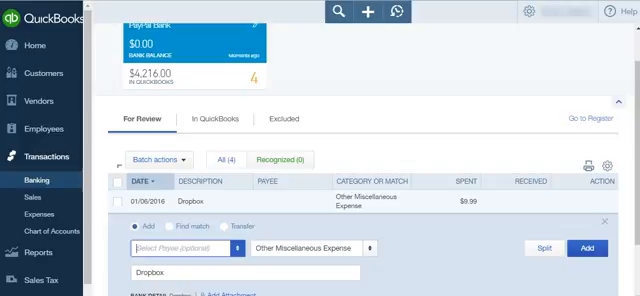